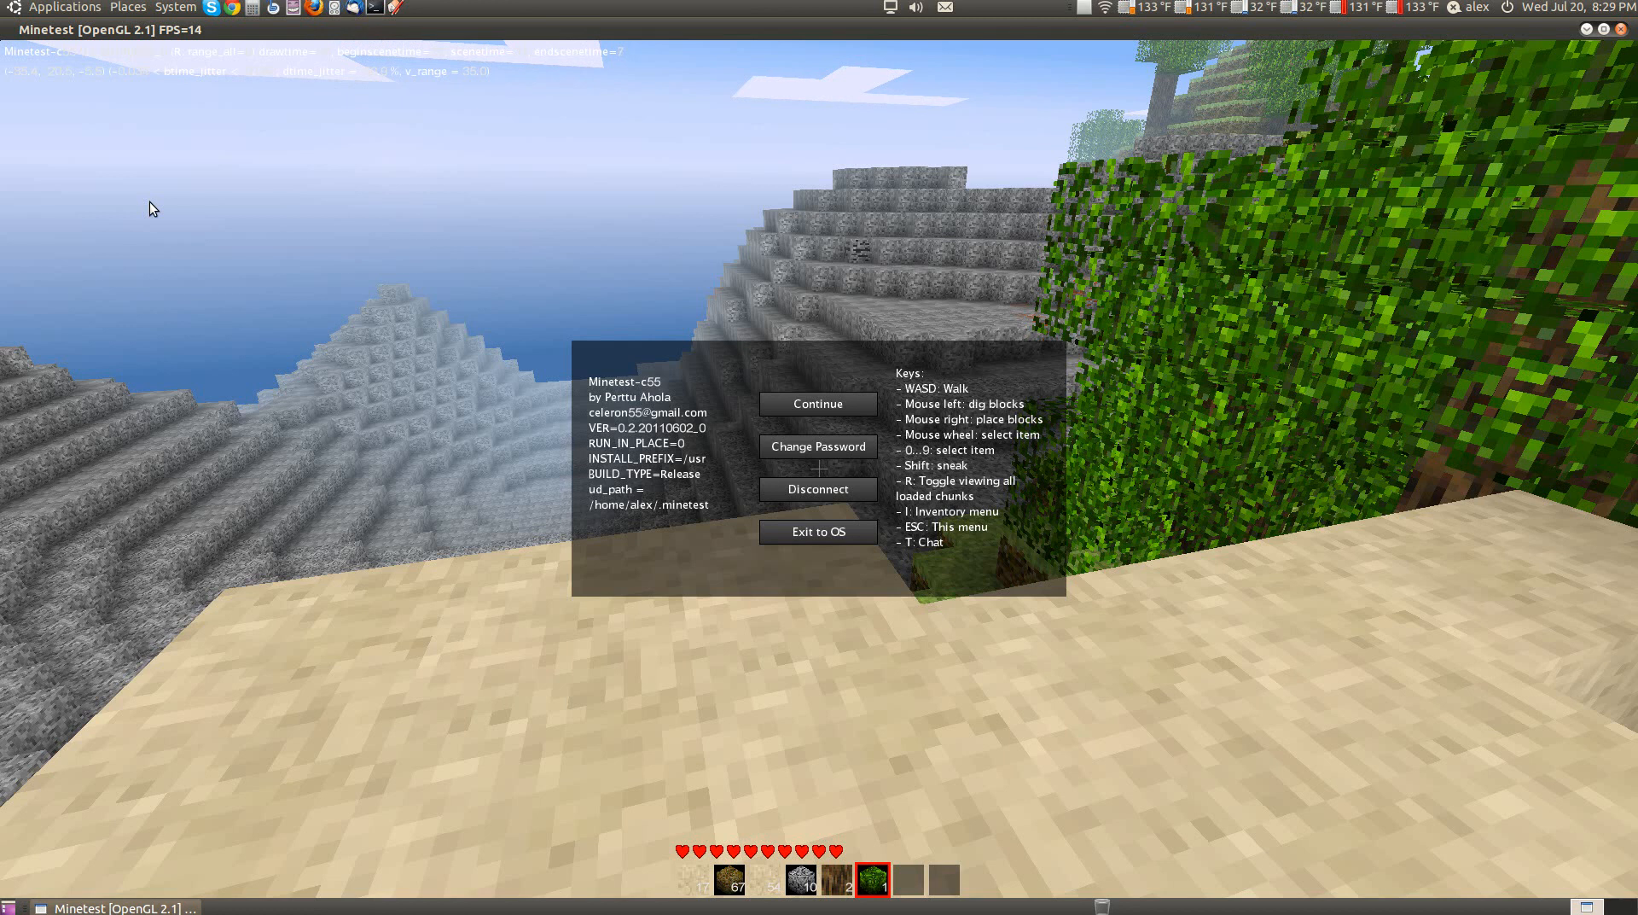
{"action": "mouse_move", "coordinate": [548, 276]}
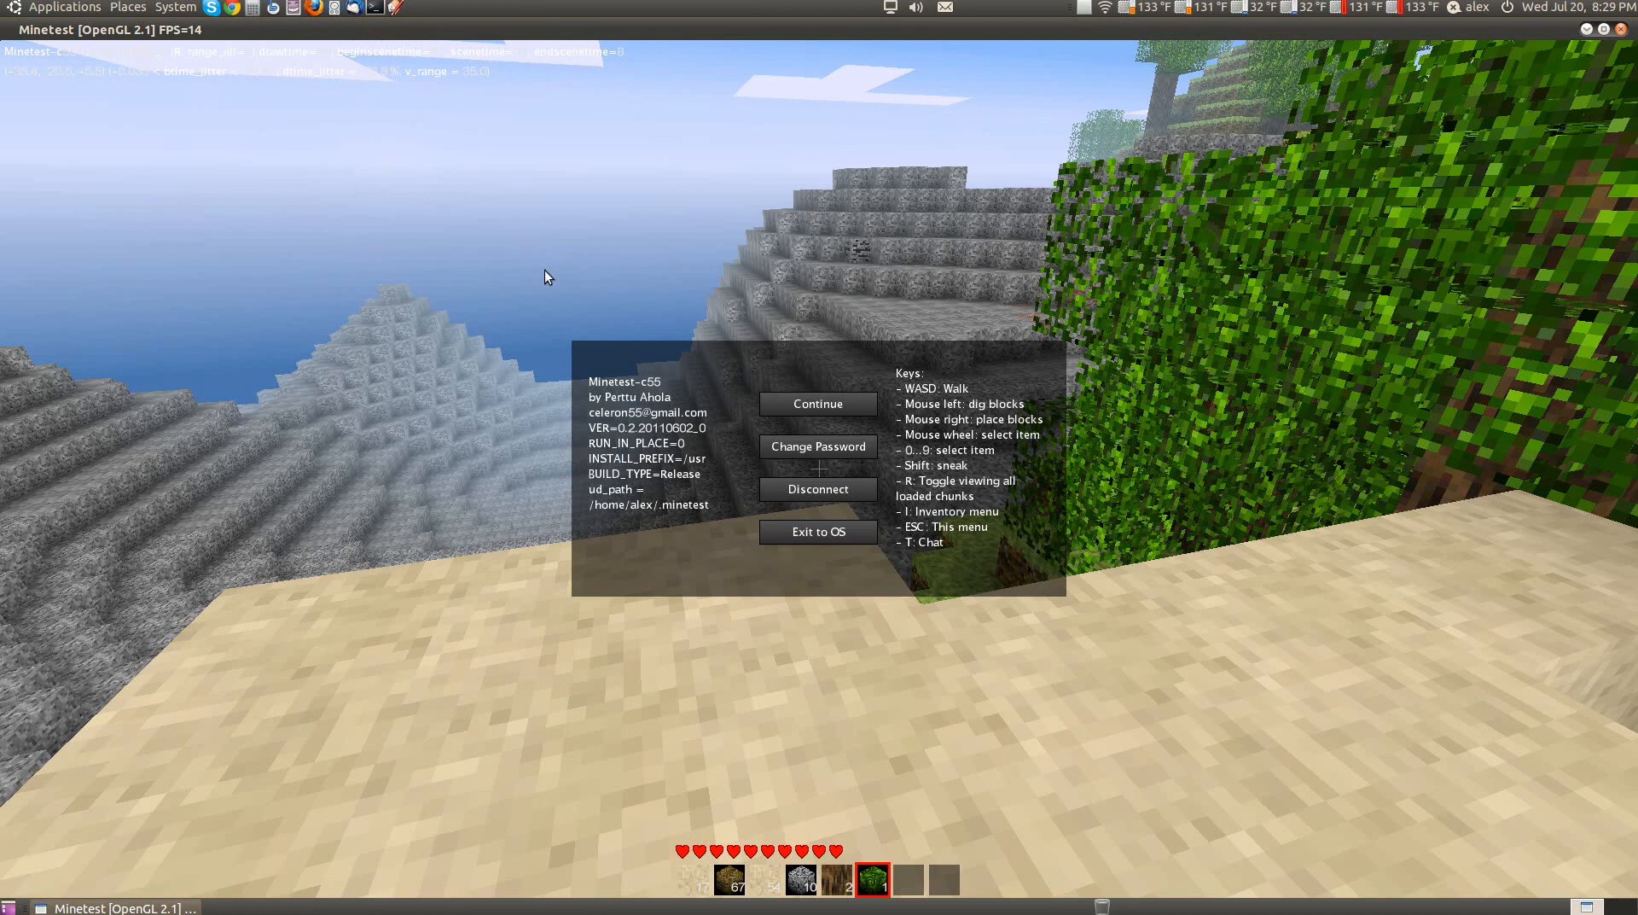
{"action": "mouse_move", "coordinate": [723, 340]}
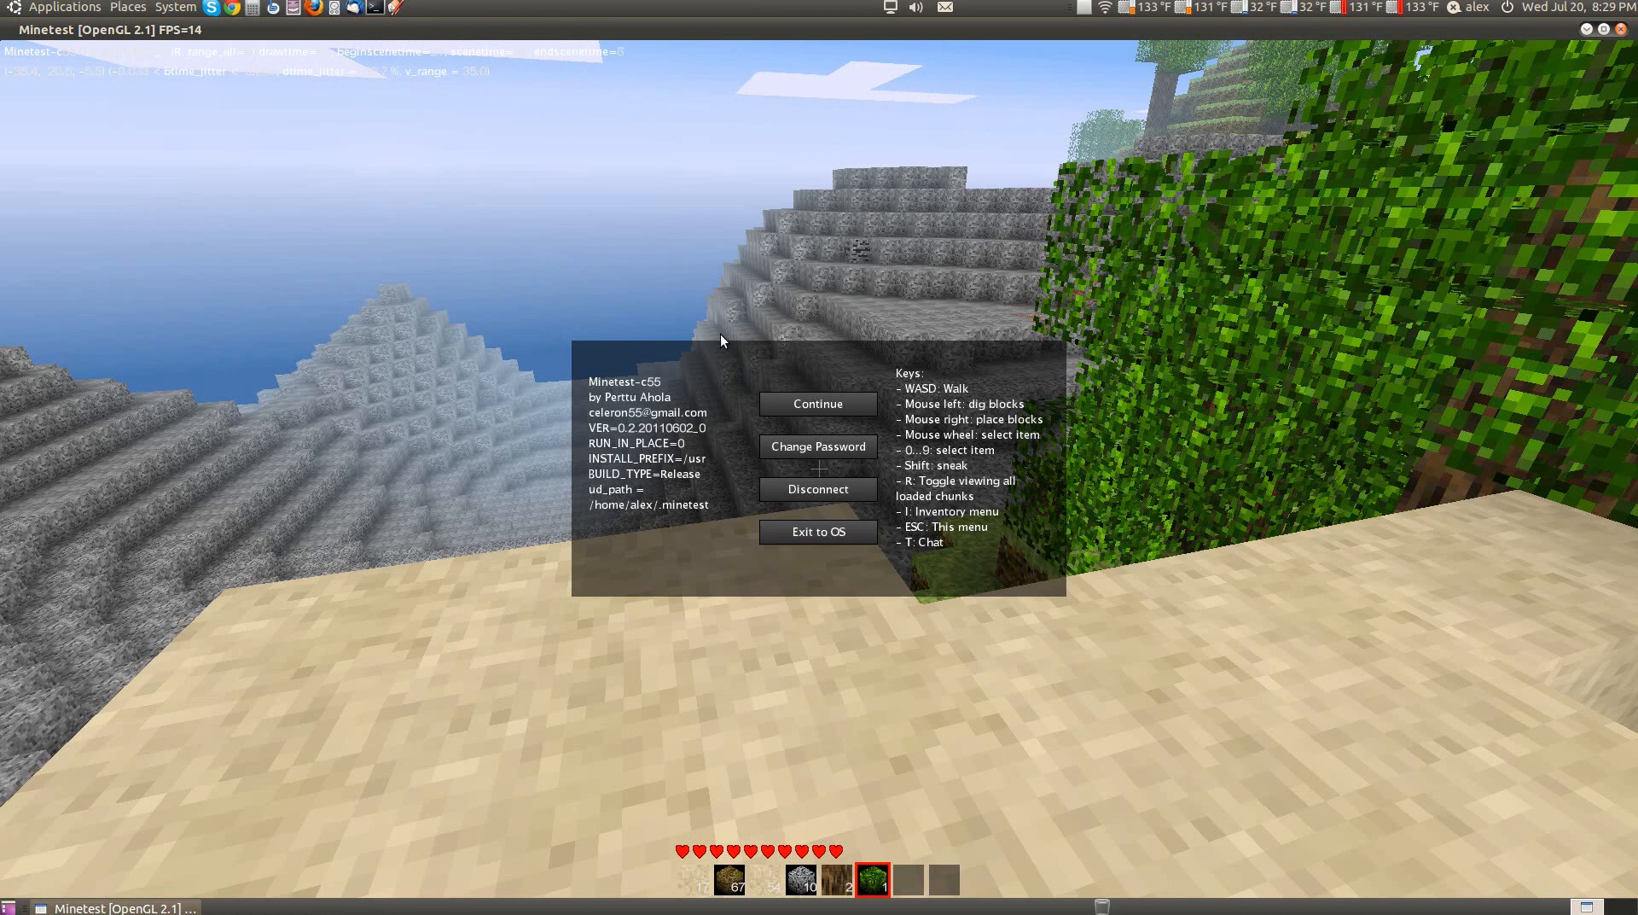
{"action": "mouse_move", "coordinate": [782, 401]}
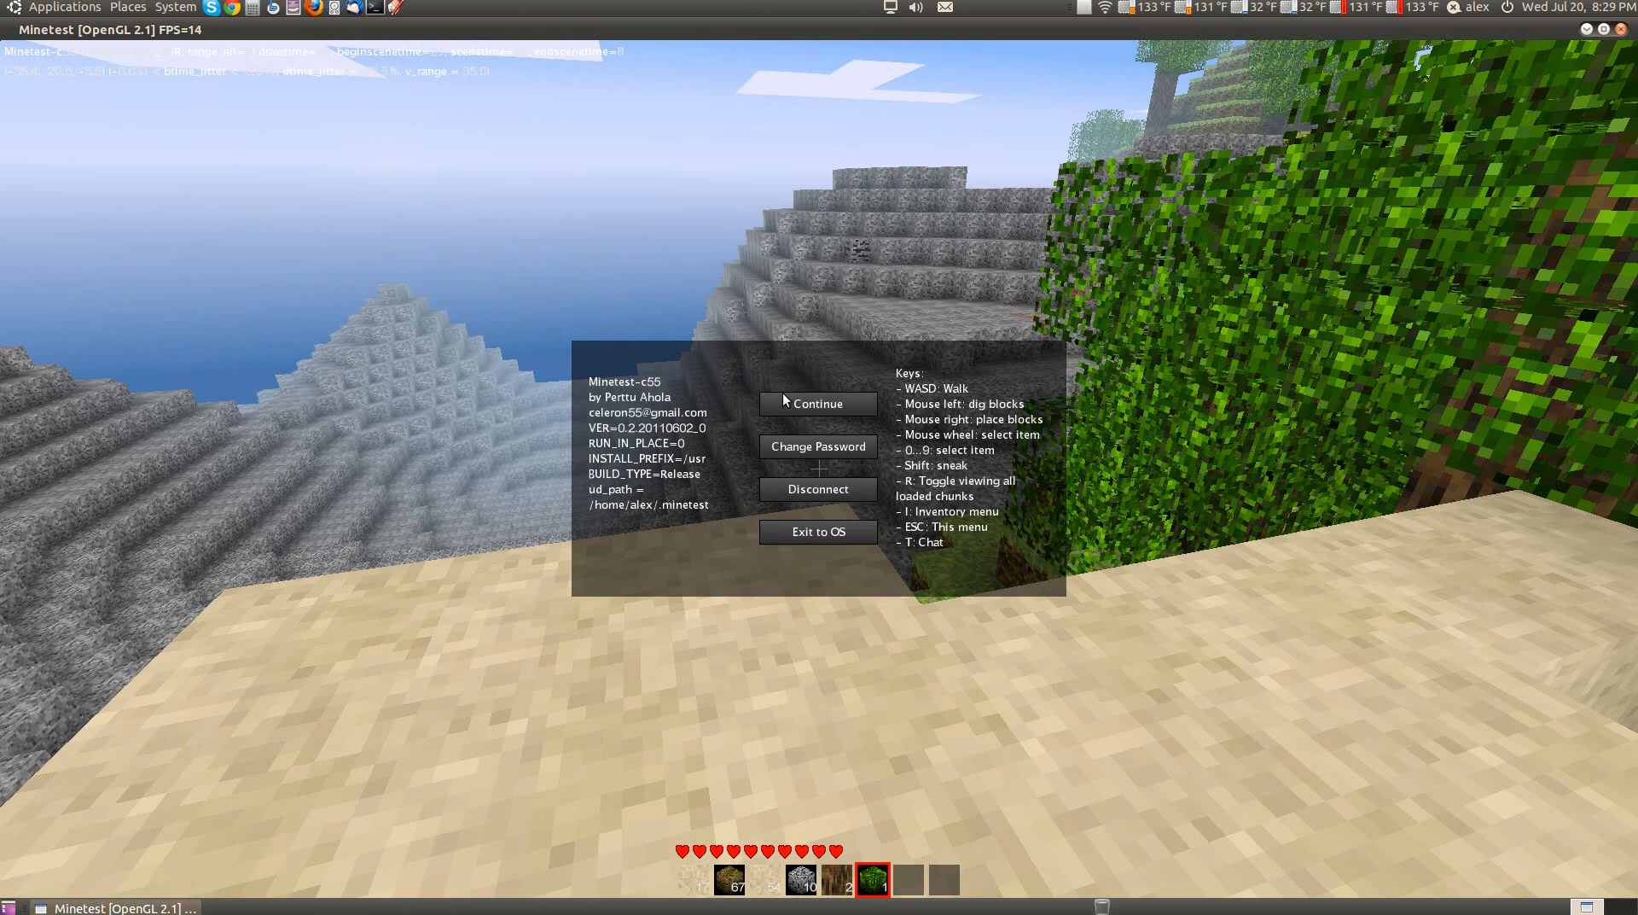
{"action": "mouse_move", "coordinate": [793, 410]}
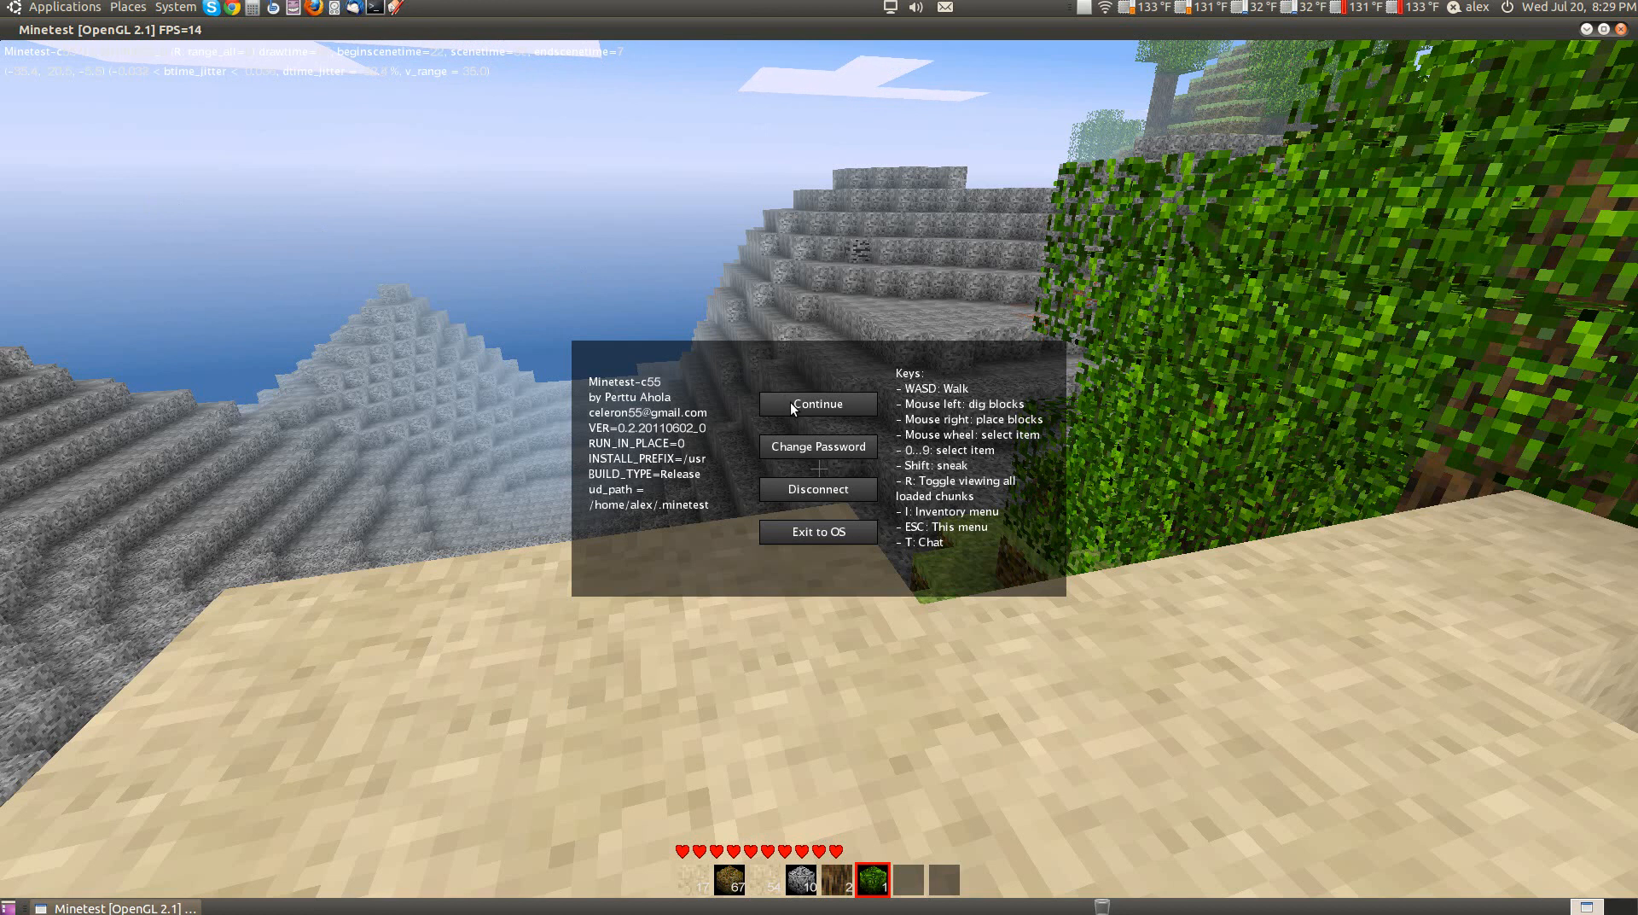
Resume play from the pause menu, returning to the sandy ledge overlooking trees and sea
{"action": "left_click", "coordinate": [818, 404]}
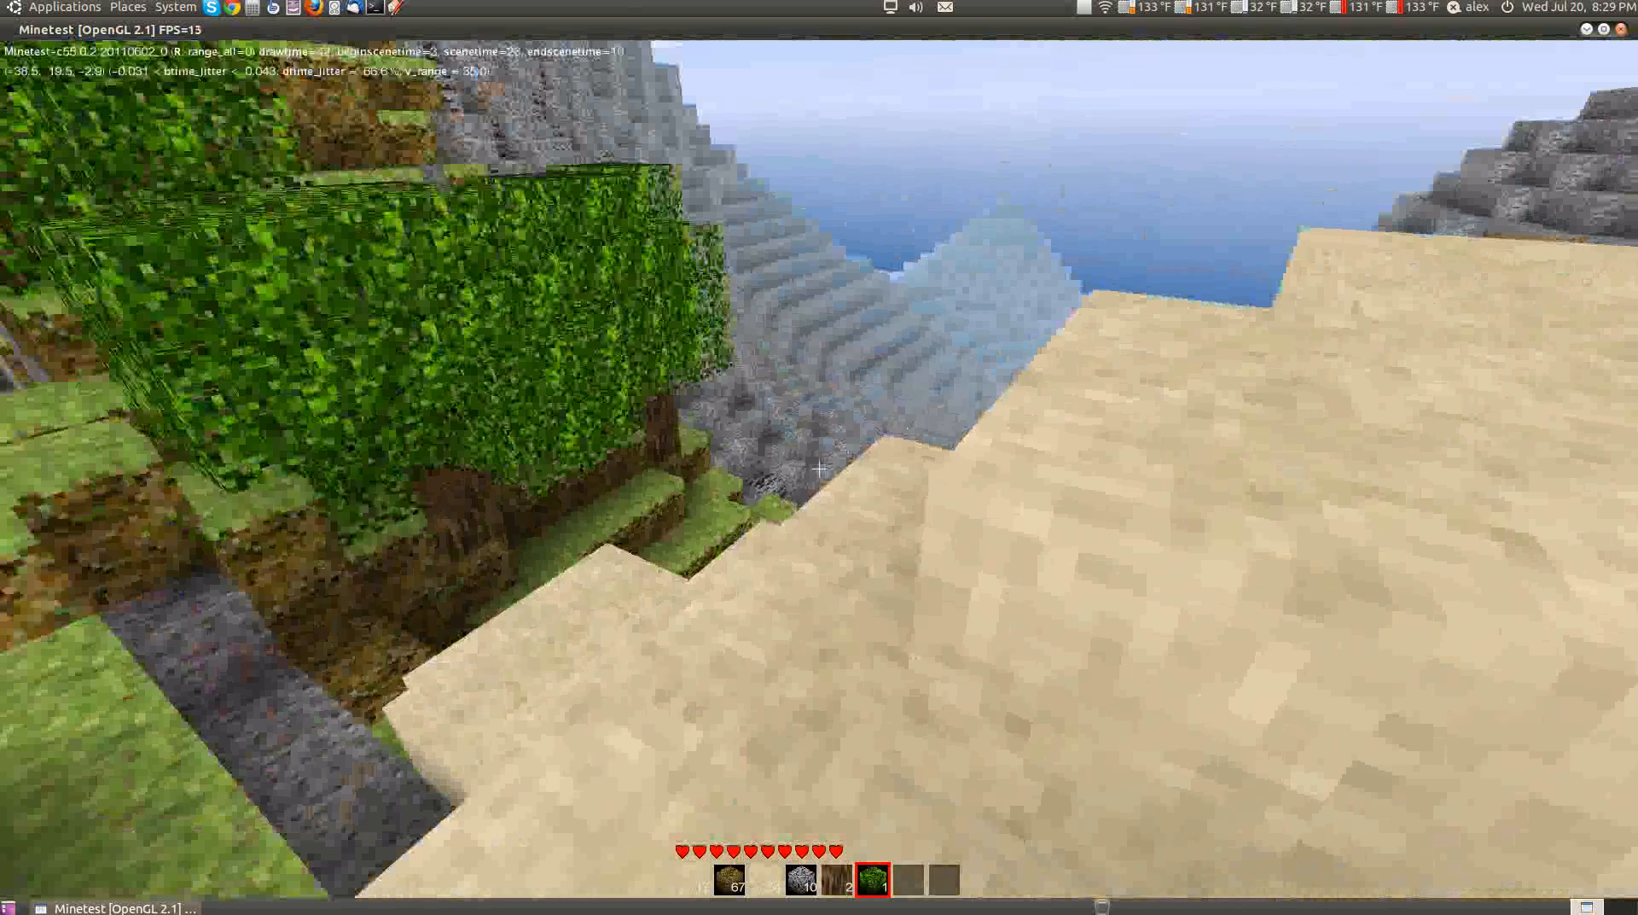
{"action": "mouse_move", "coordinate": [819, 469]}
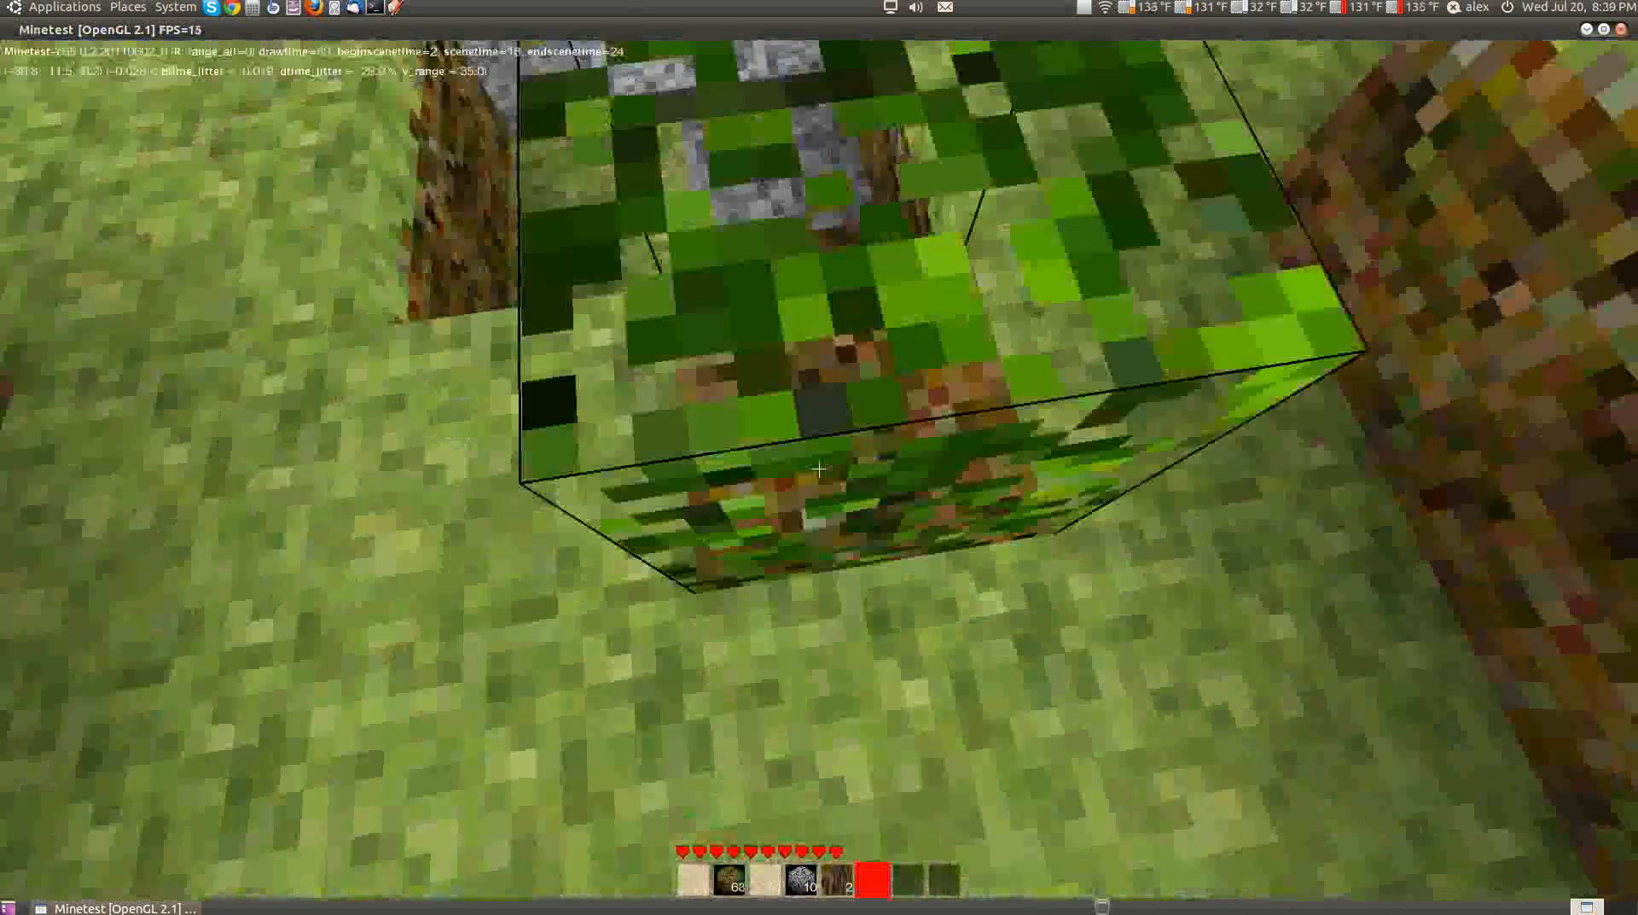
{"action": "mouse_move", "coordinate": [819, 468]}
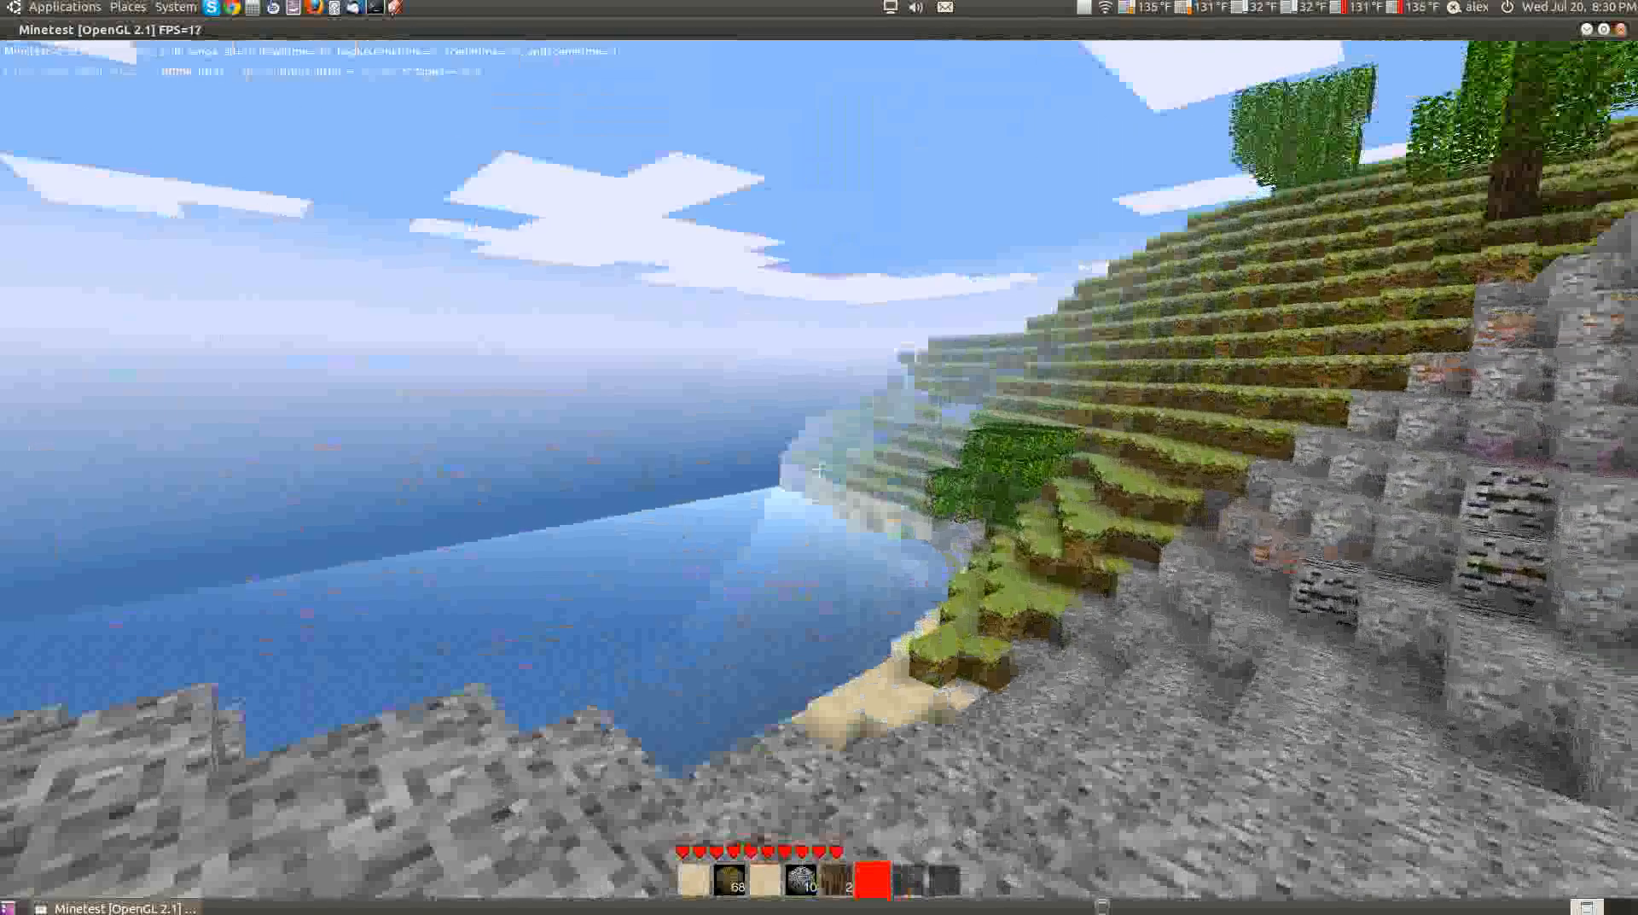
{"action": "mouse_move", "coordinate": [820, 468]}
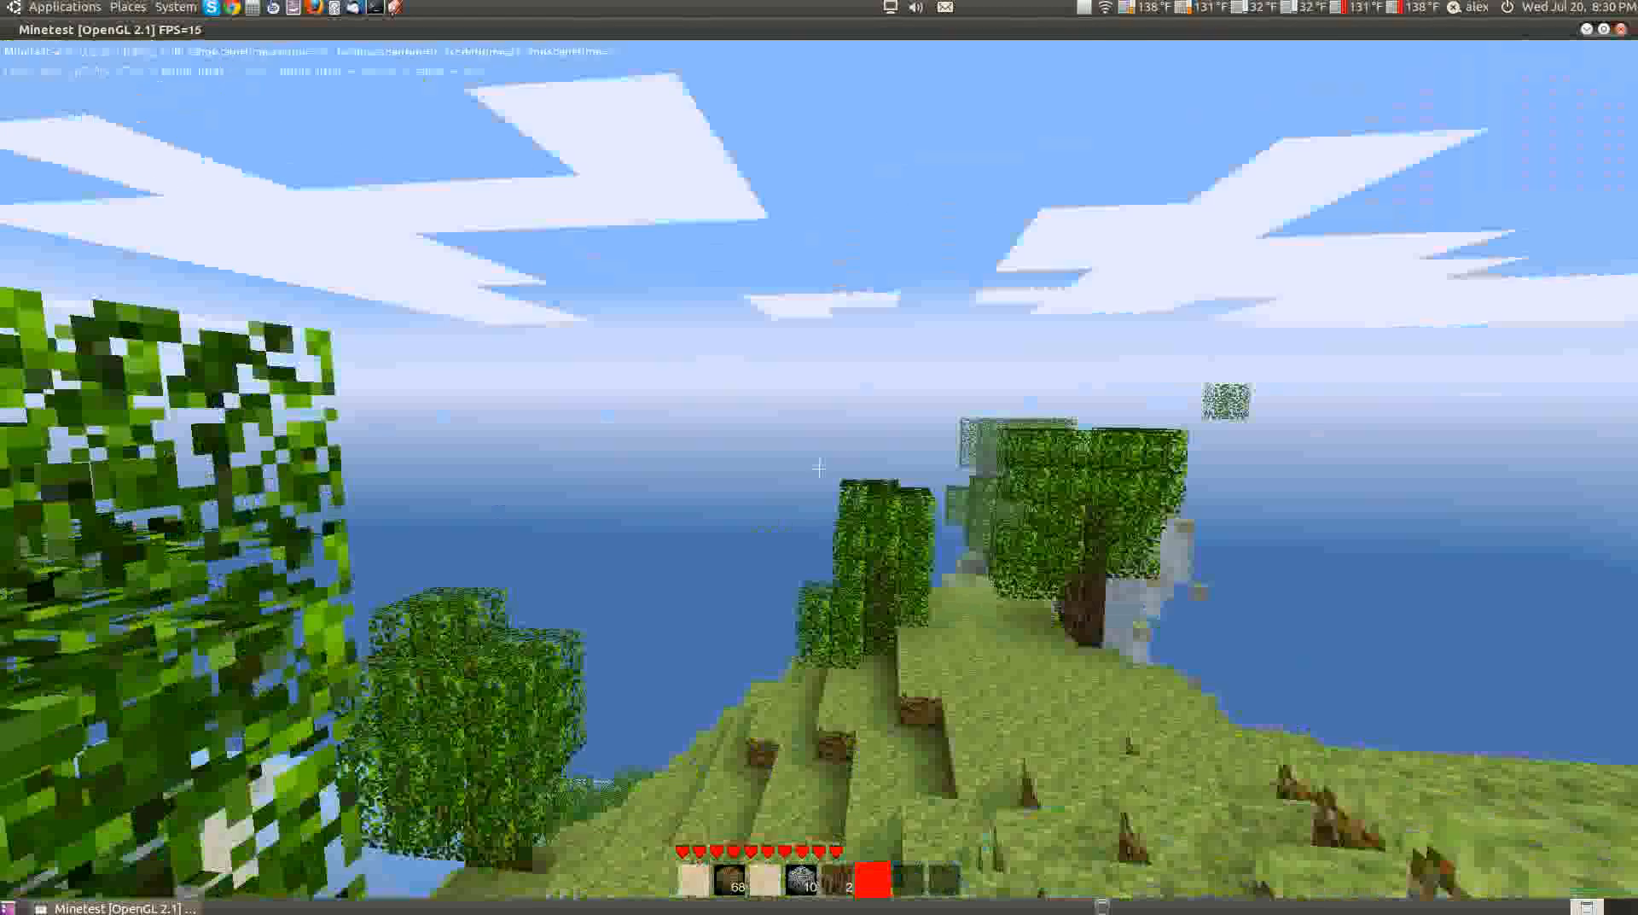
{"action": "mouse_move", "coordinate": [817, 471]}
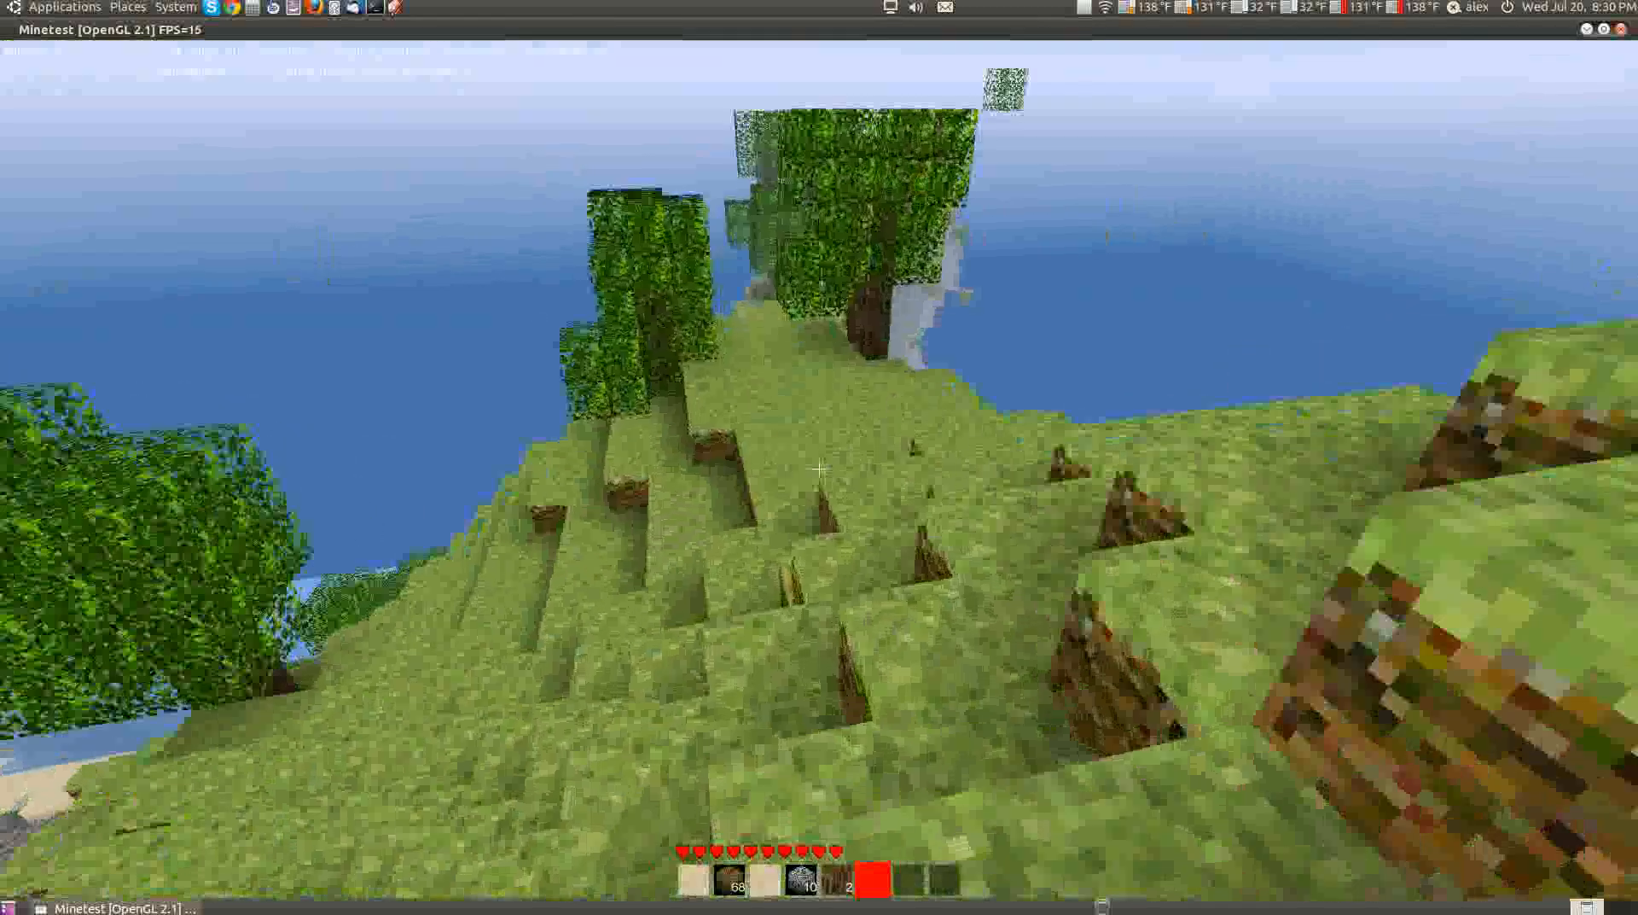